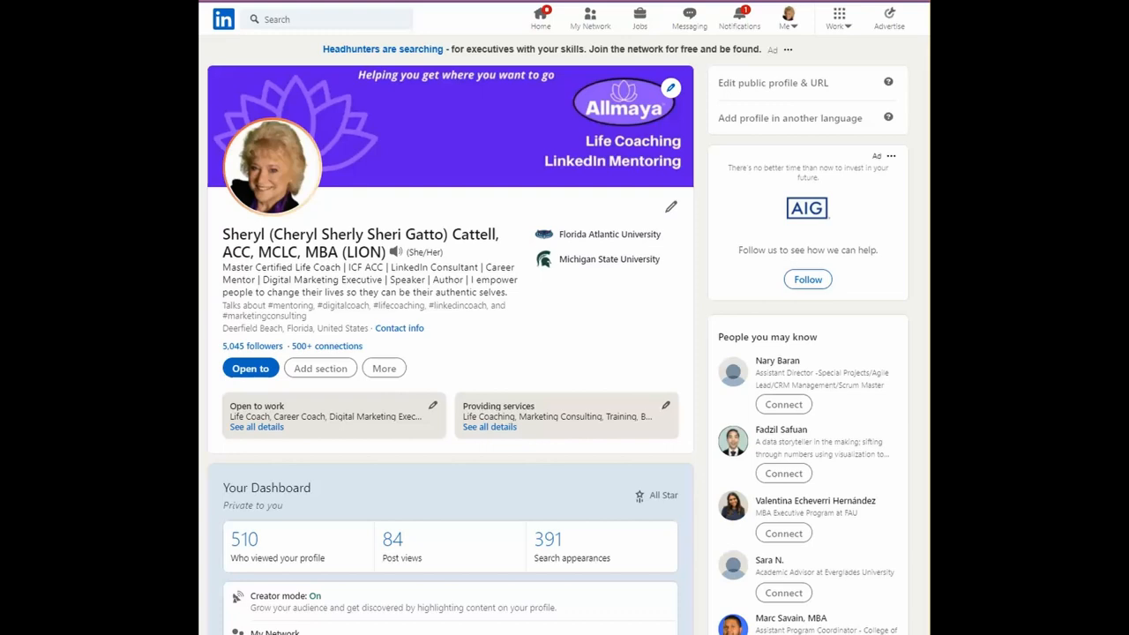
pyautogui.moveTo(482, 357)
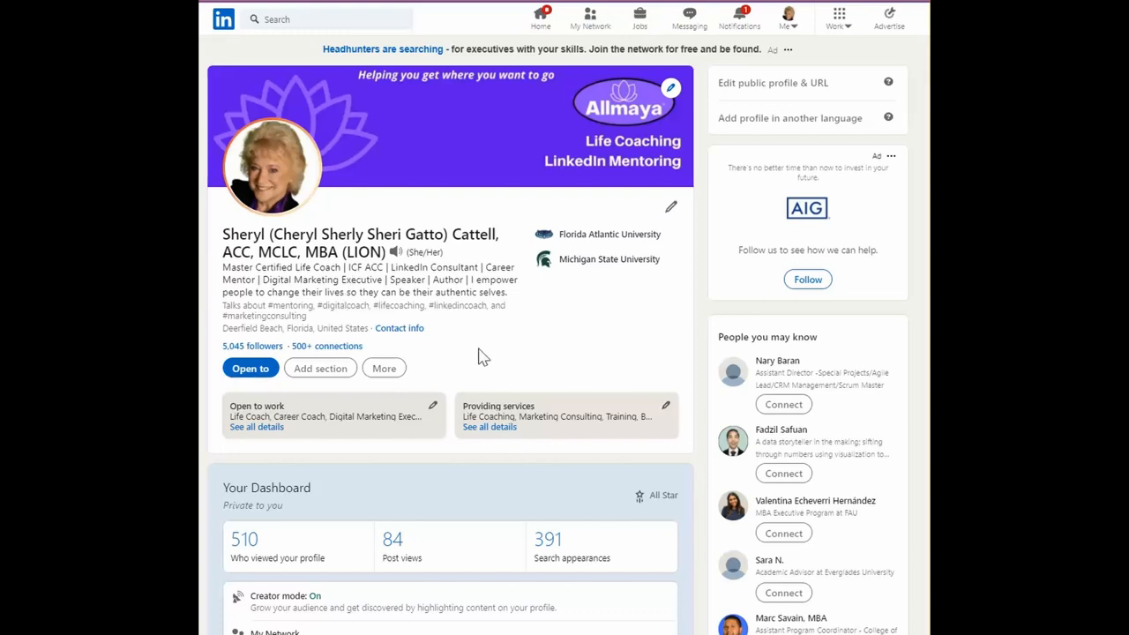
pyautogui.moveTo(321, 368)
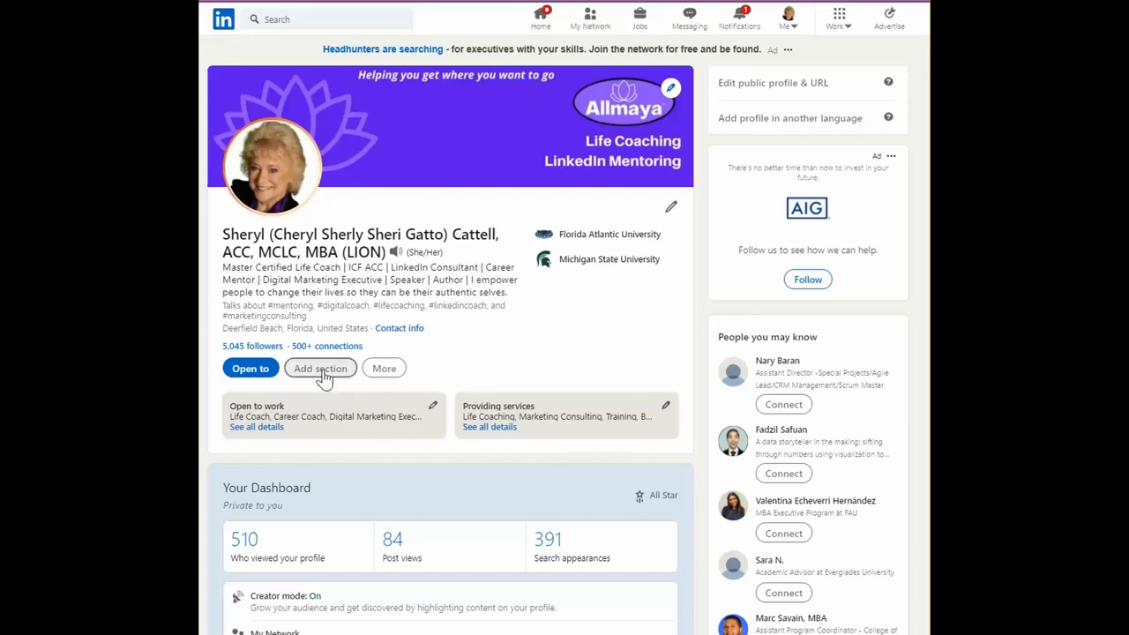
# Check the Add section list, then scroll down to the Volunteer experience and Skills sections.
pyautogui.click(319, 367)
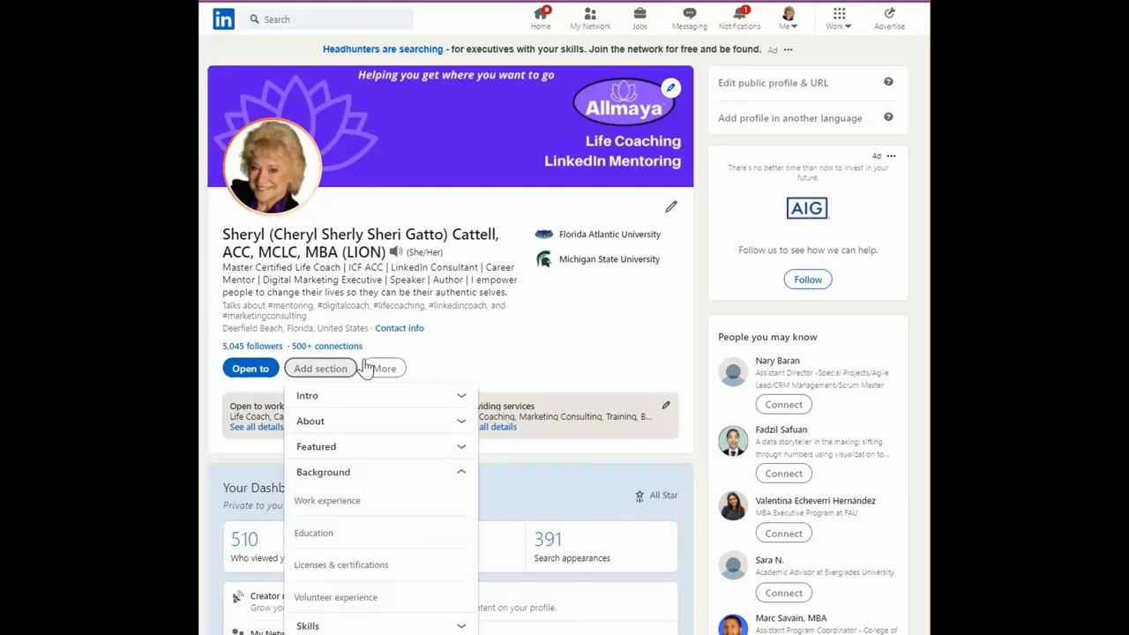
pyautogui.moveTo(349, 380)
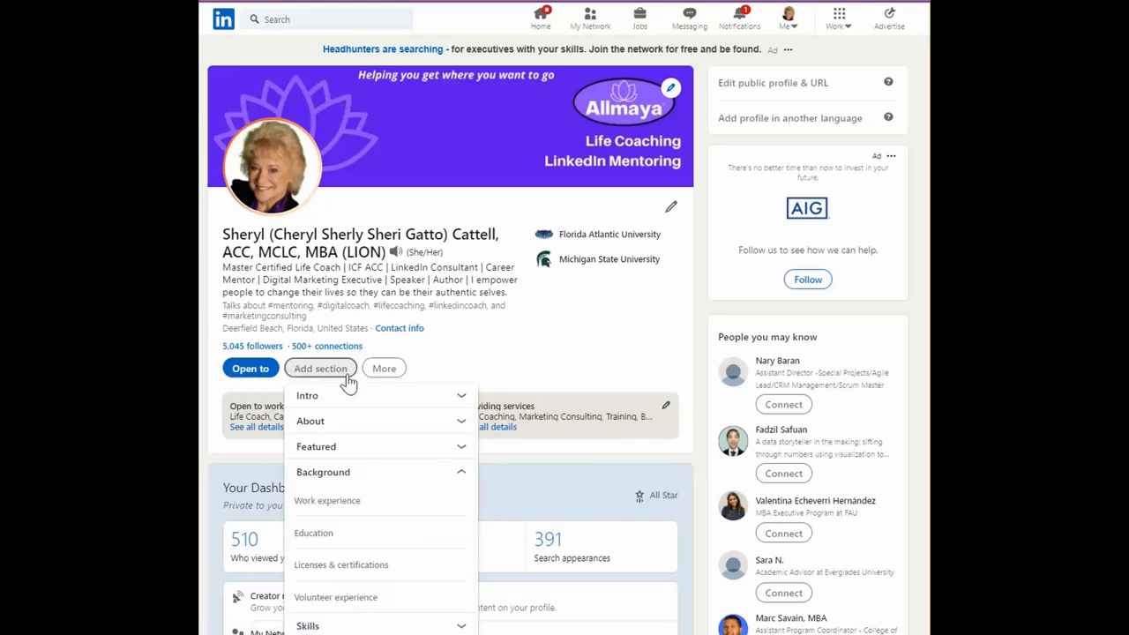
pyautogui.scroll(-3)
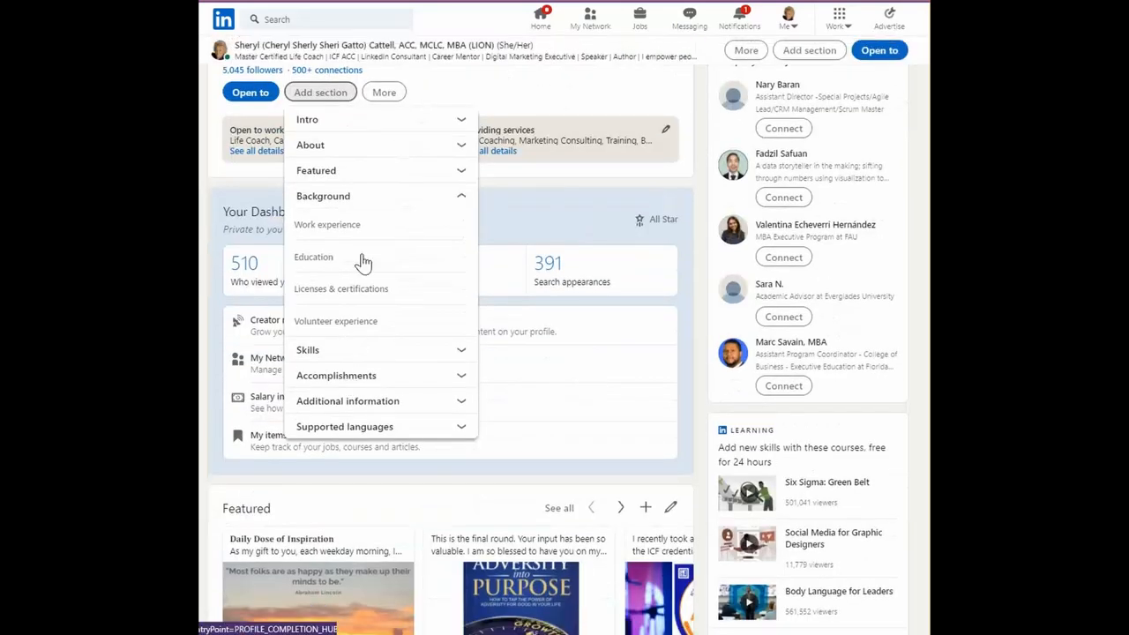
pyautogui.moveTo(344, 331)
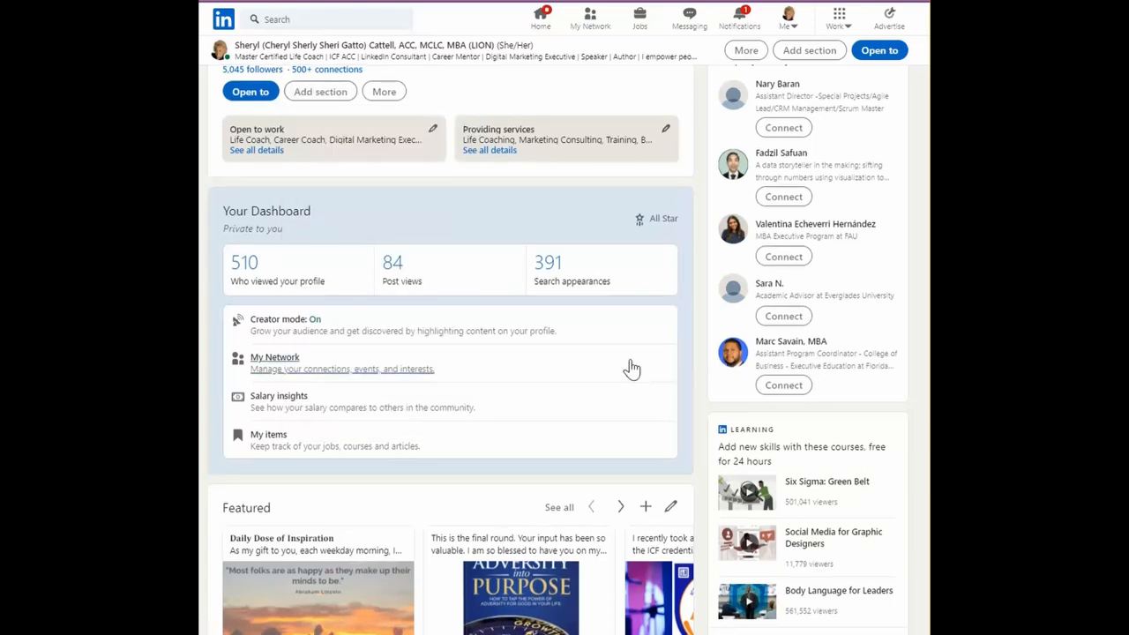
pyautogui.scroll(-3)
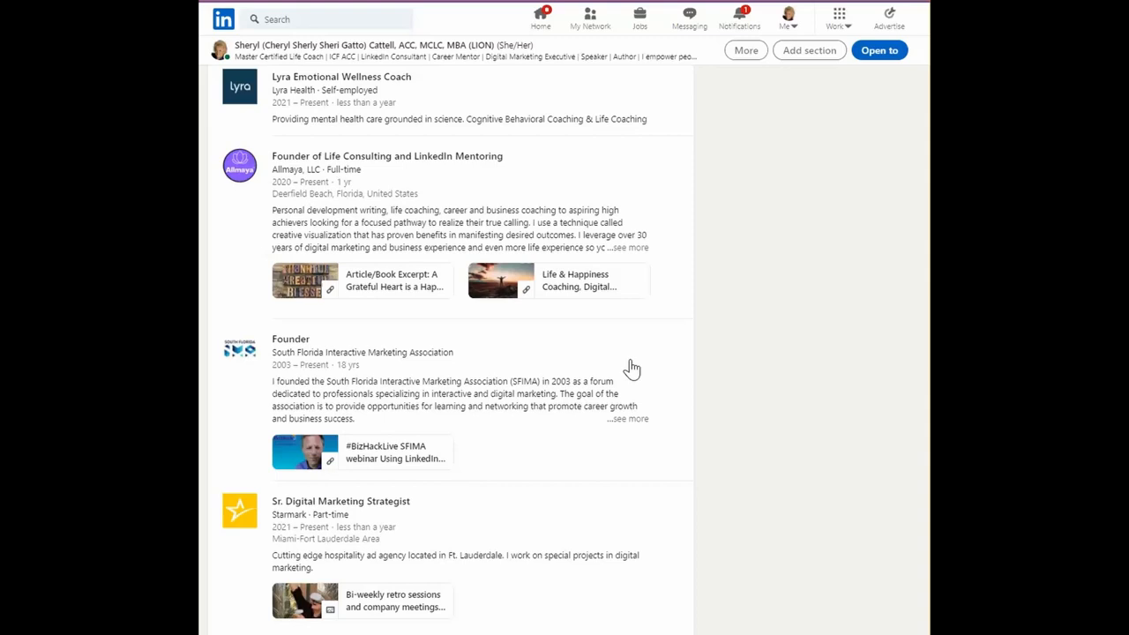
pyautogui.scroll(-3)
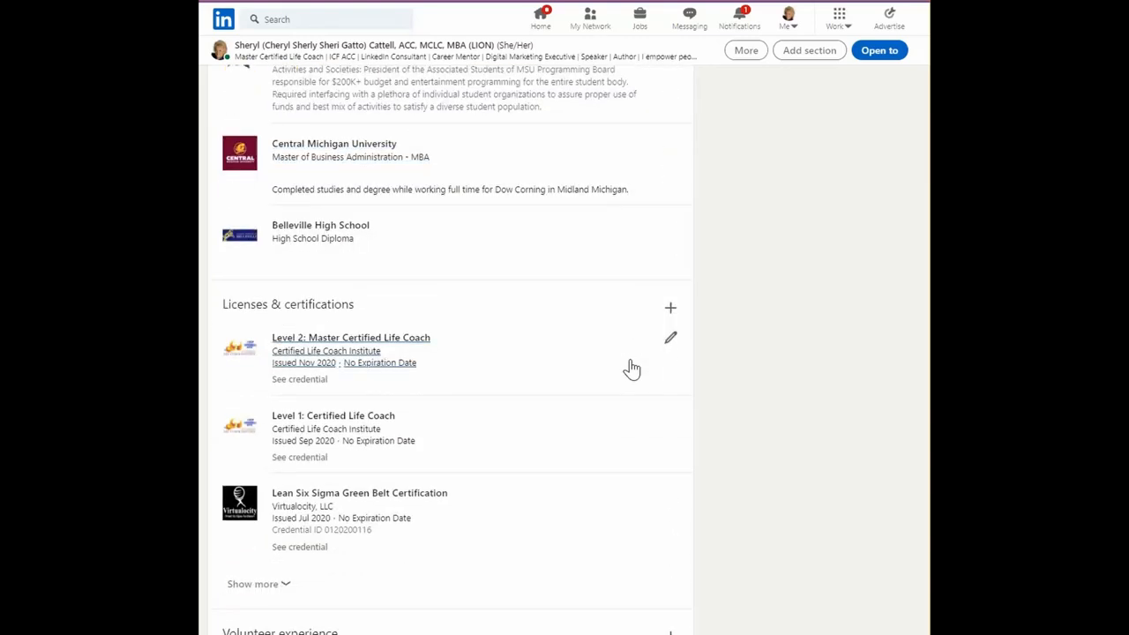
pyautogui.scroll(-3)
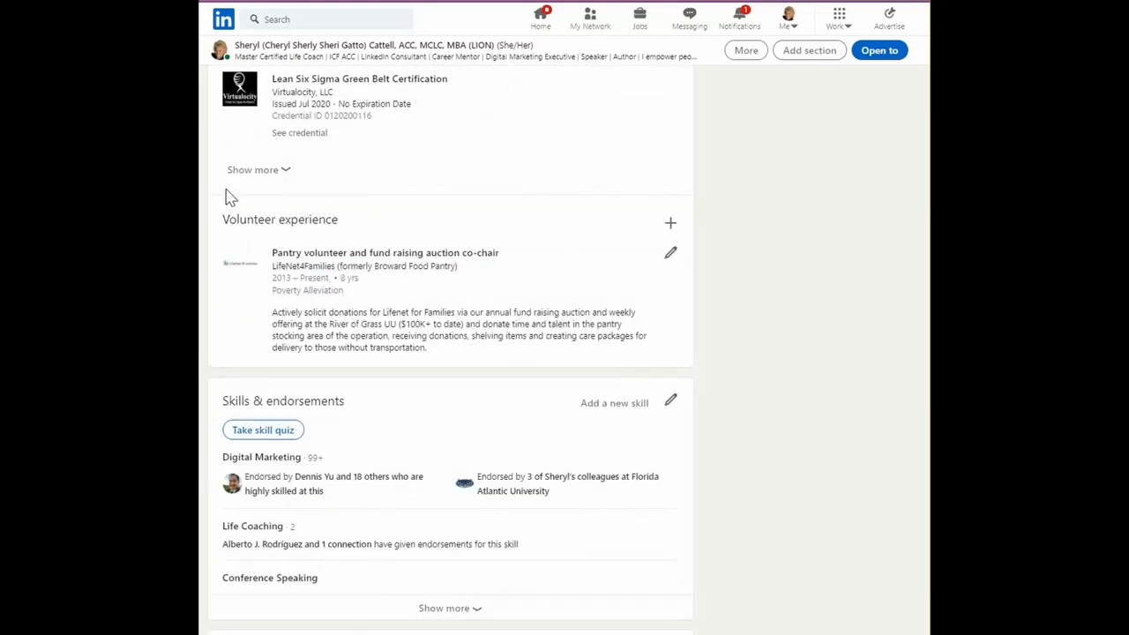
pyautogui.doubleClick(279, 219)
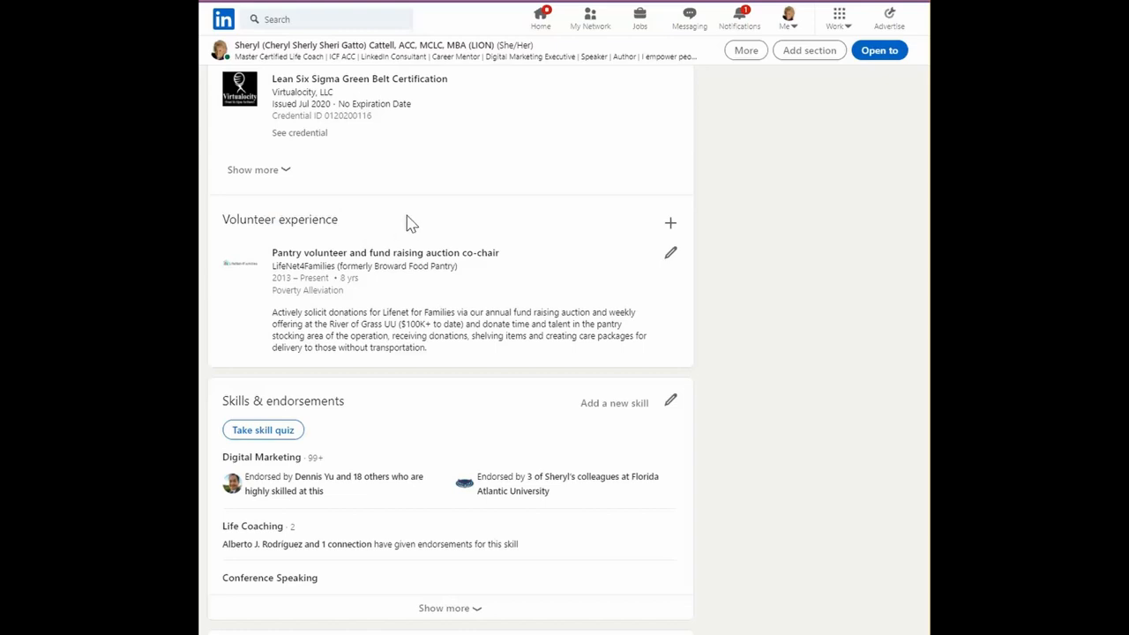
pyautogui.moveTo(417, 218)
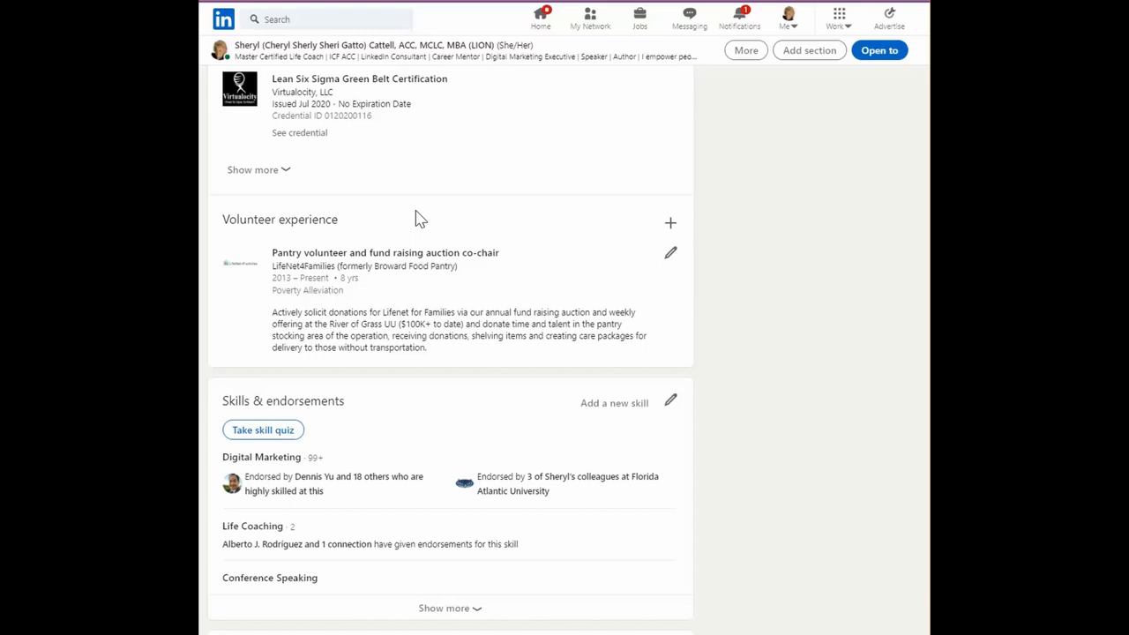
pyautogui.moveTo(836, 314)
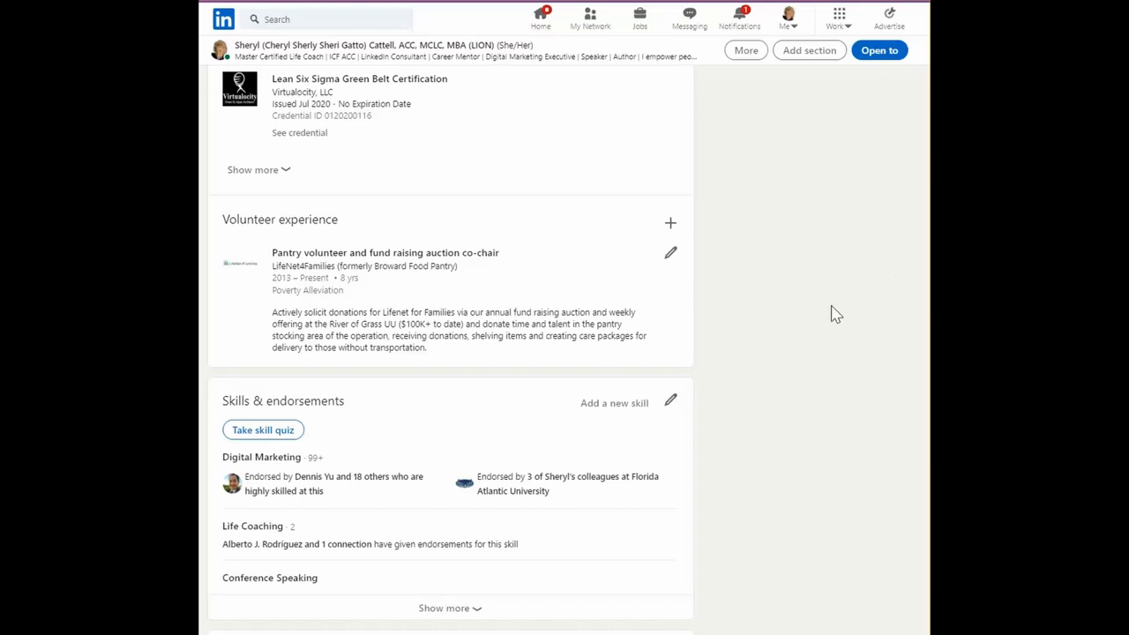